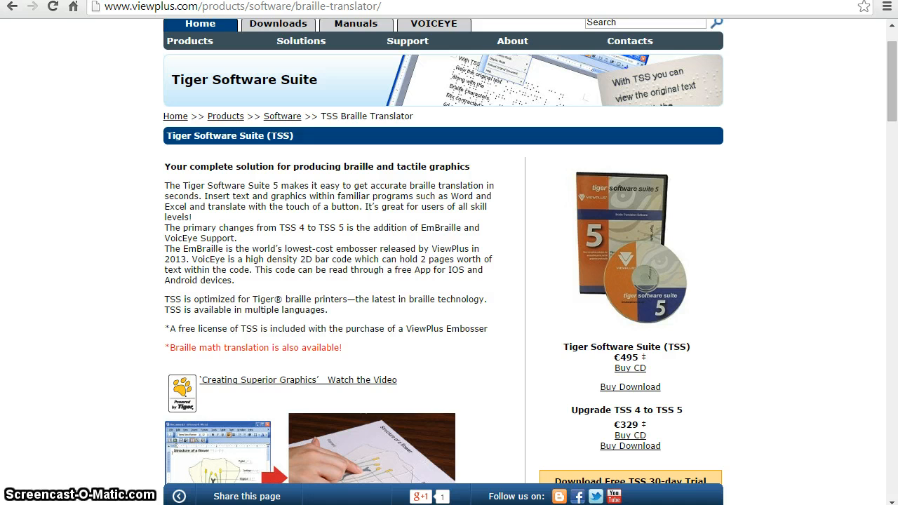
mouse_move(532, 303)
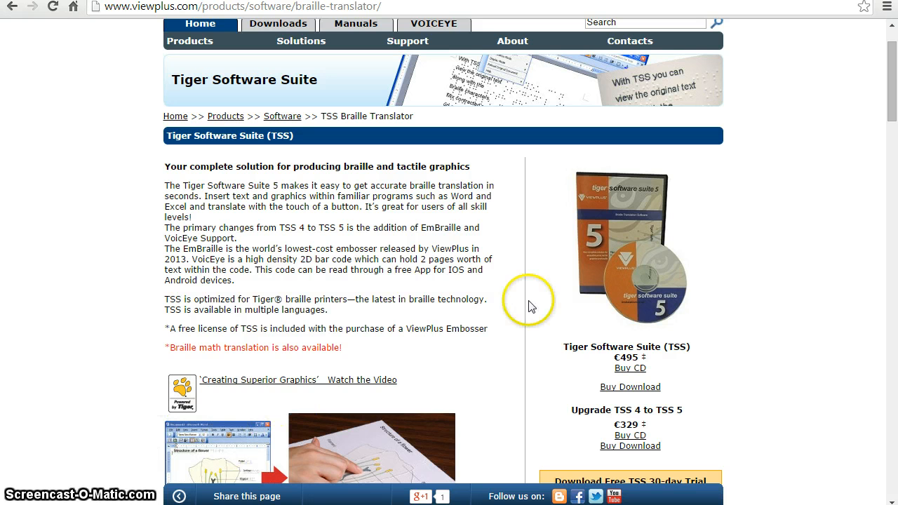
mouse_move(892, 109)
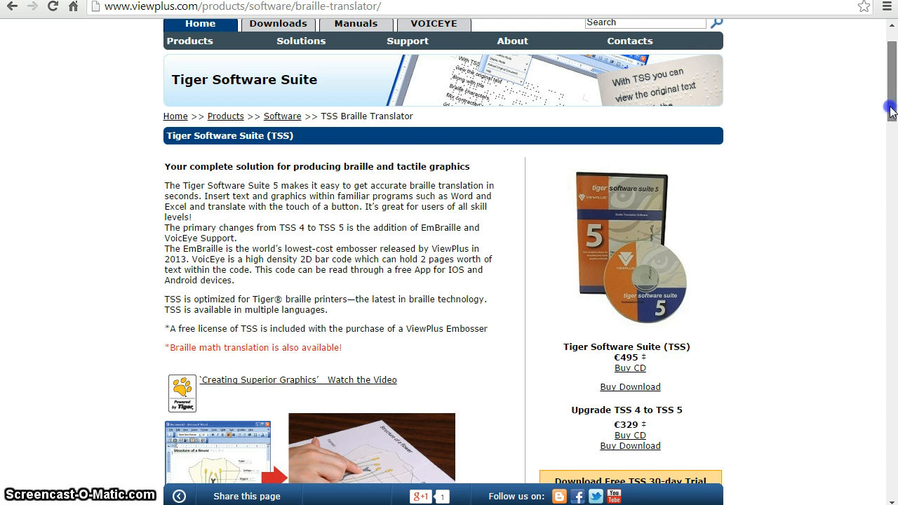
scroll(down, 3)
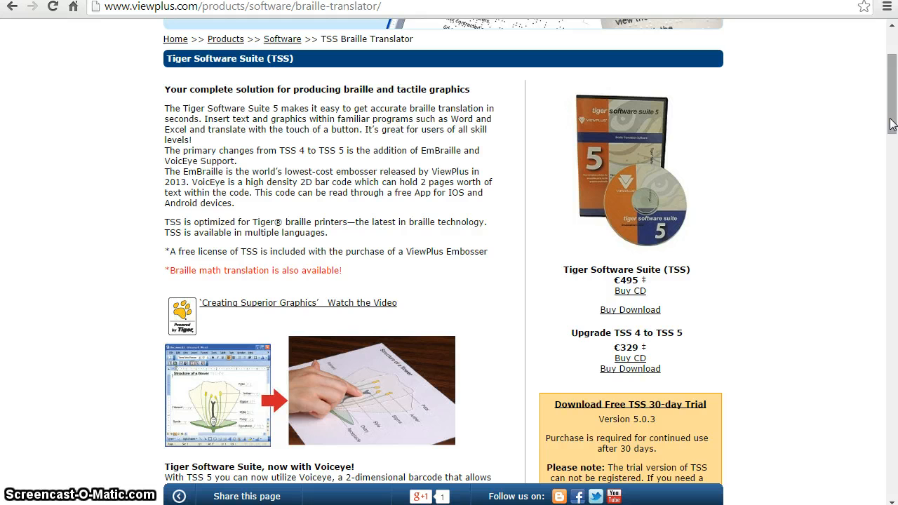
mouse_move(892, 116)
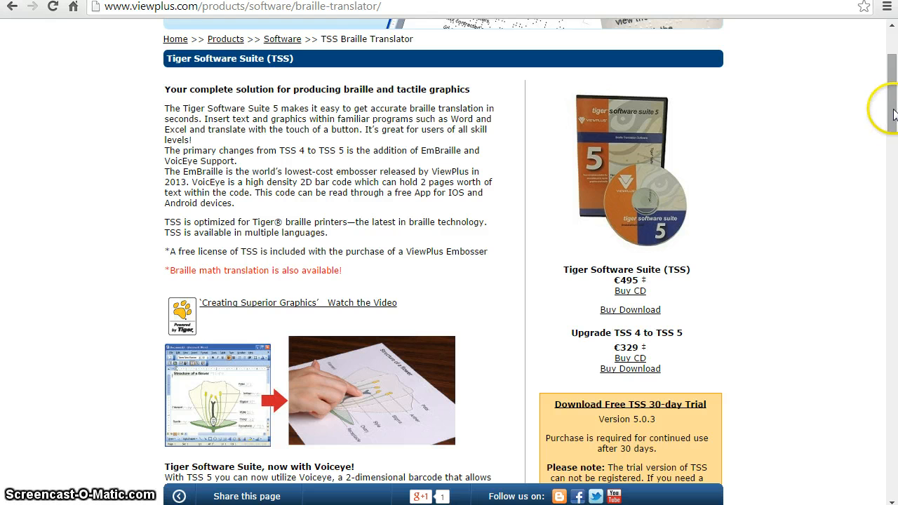
scroll(down, 3)
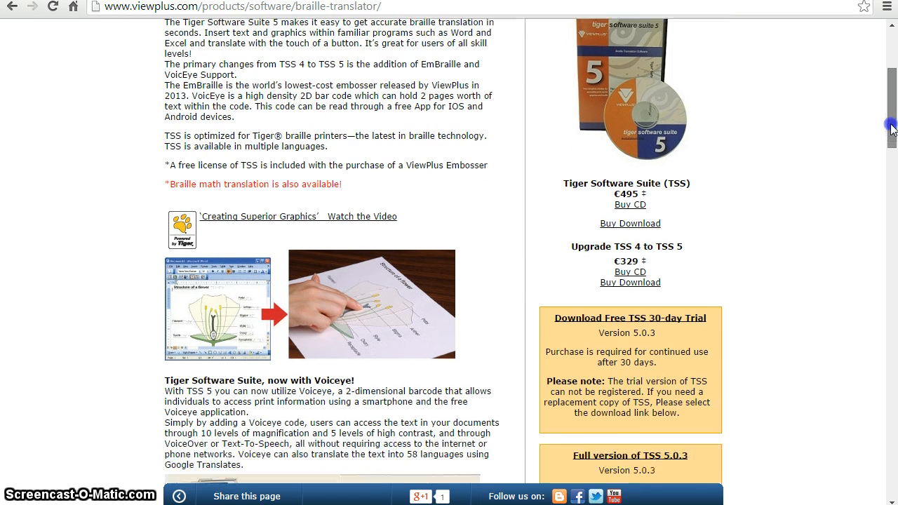
scroll(down, 3)
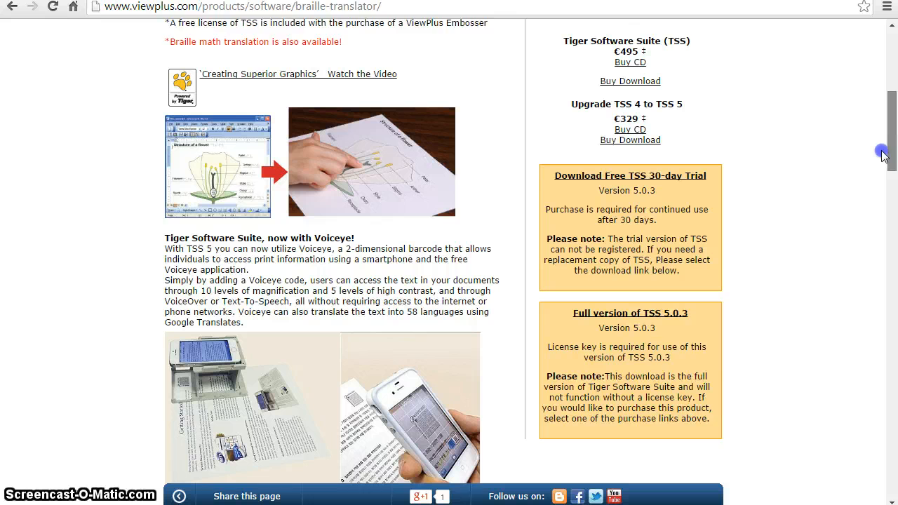
scroll(down, 3)
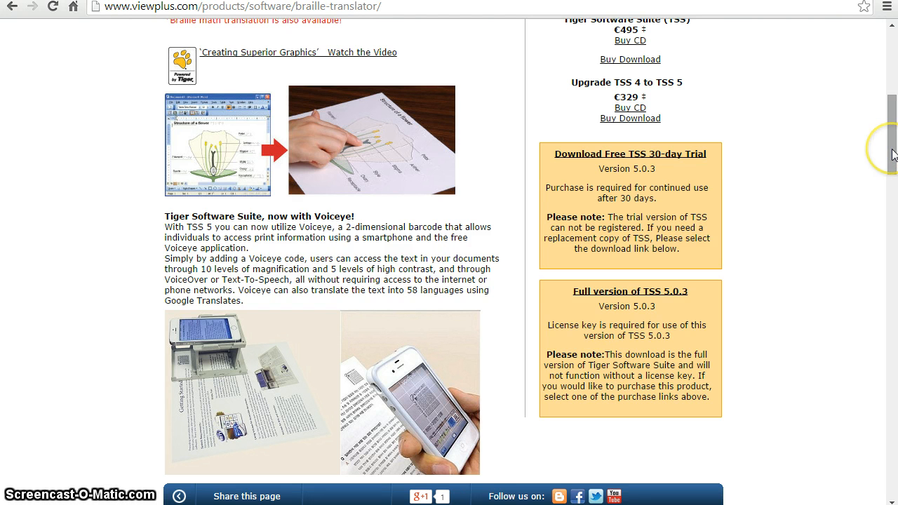
mouse_move(892, 153)
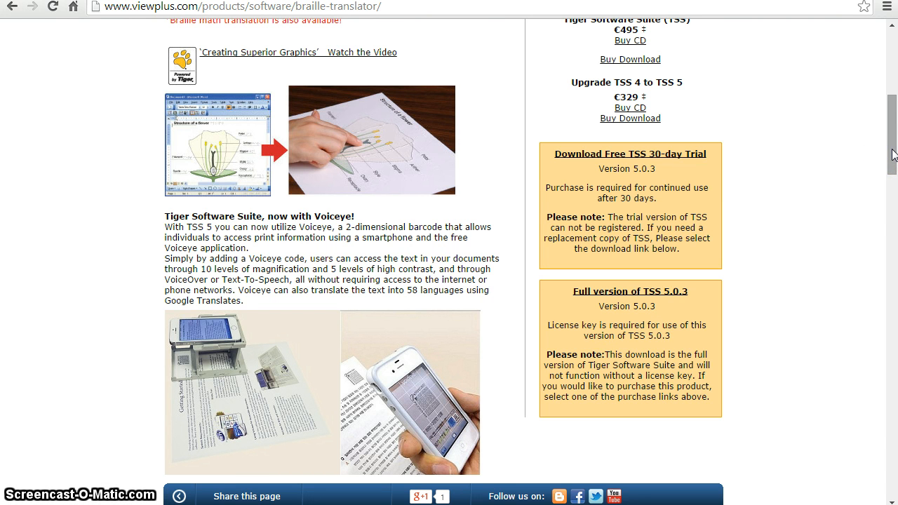
scroll(down, 3)
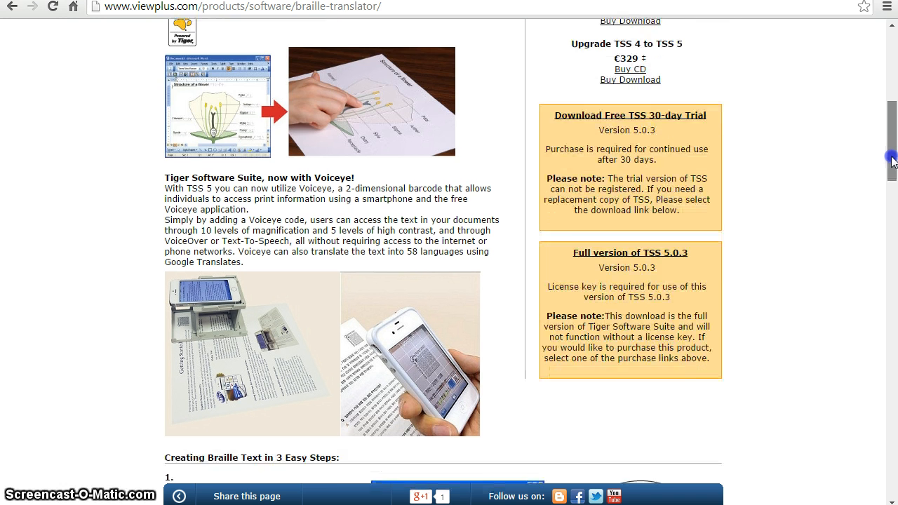
scroll(down, 3)
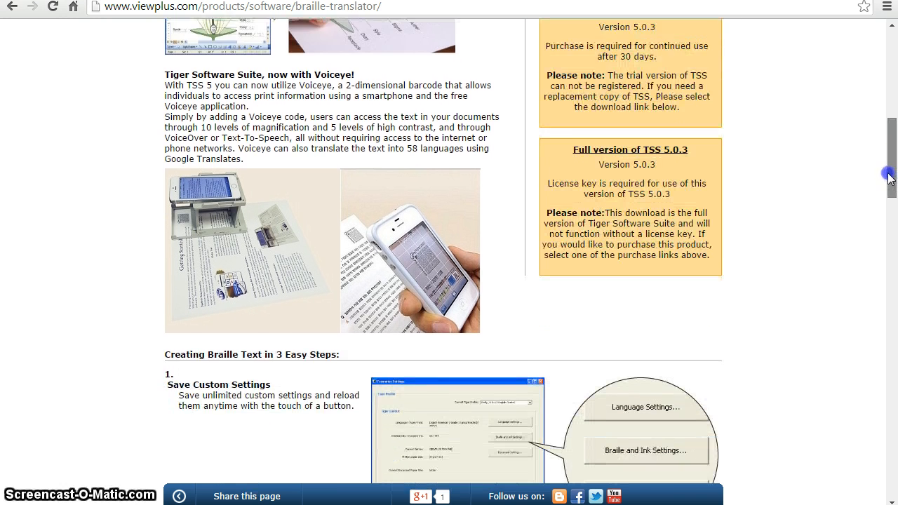
scroll(down, 3)
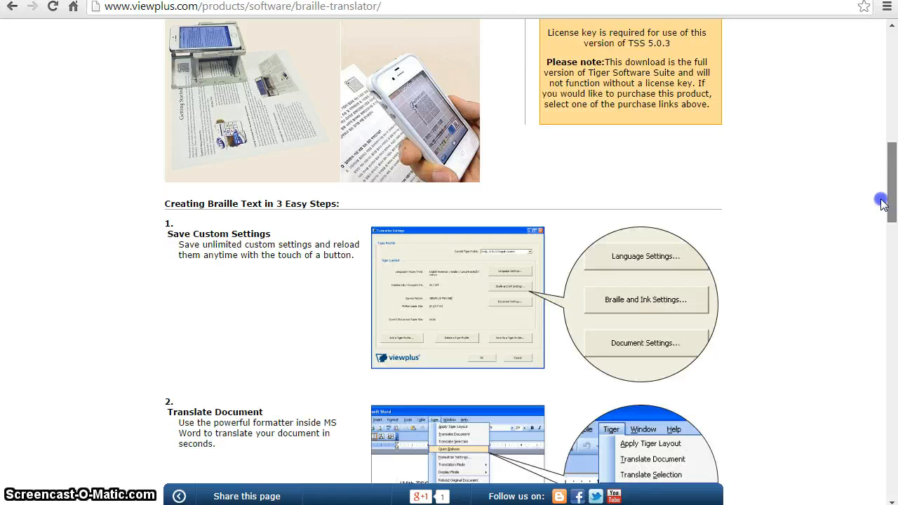
scroll(down, 3)
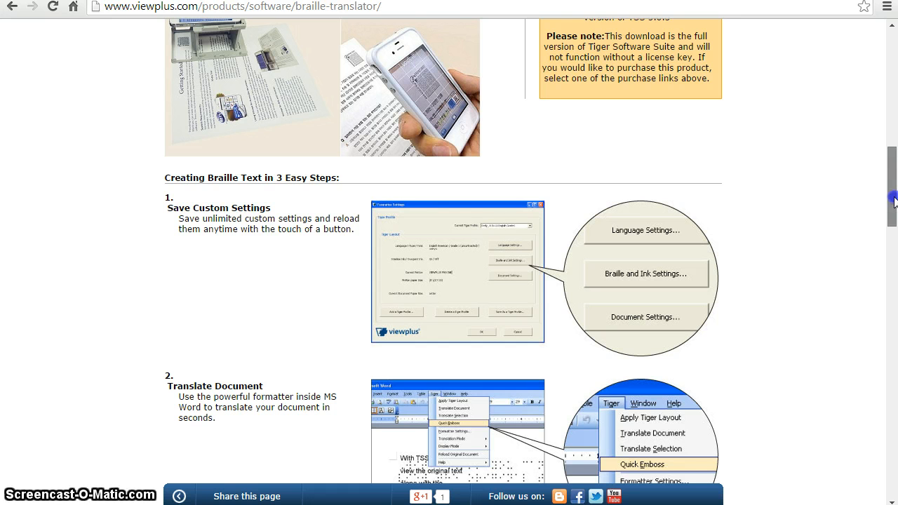
scroll(down, 3)
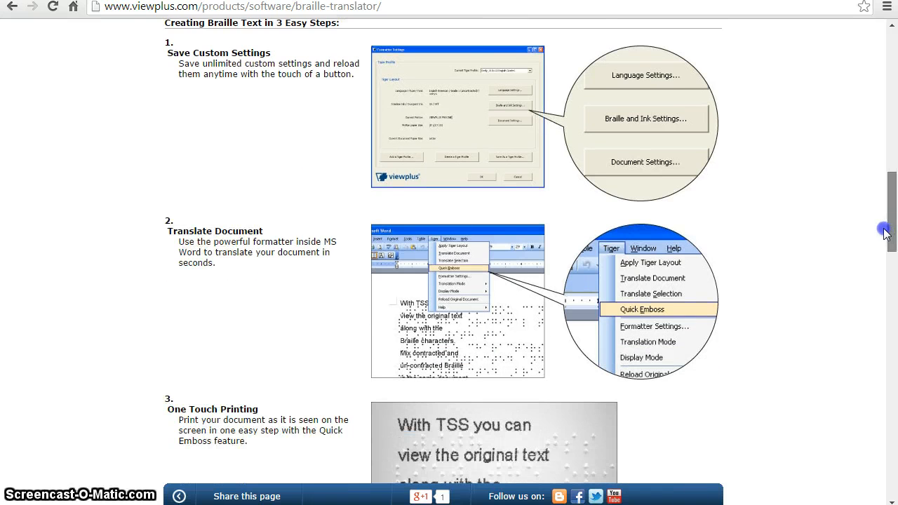
scroll(down, 3)
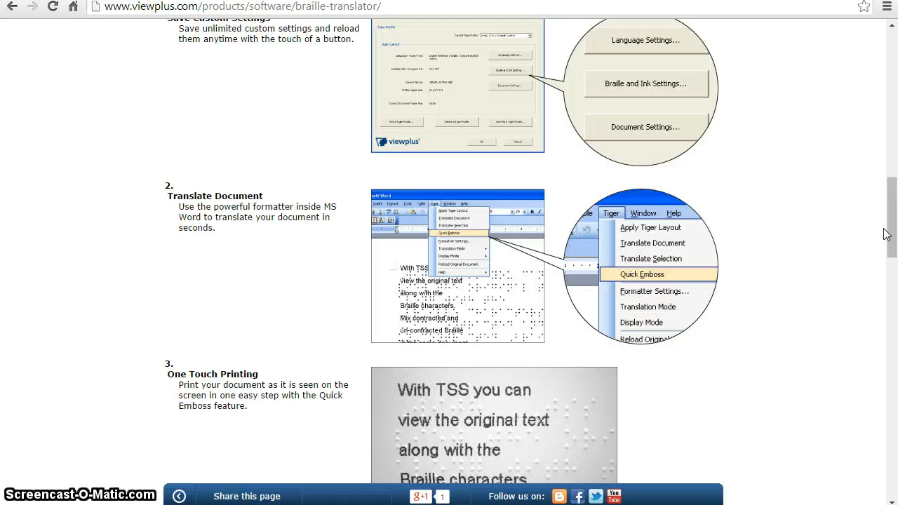
mouse_move(525, 321)
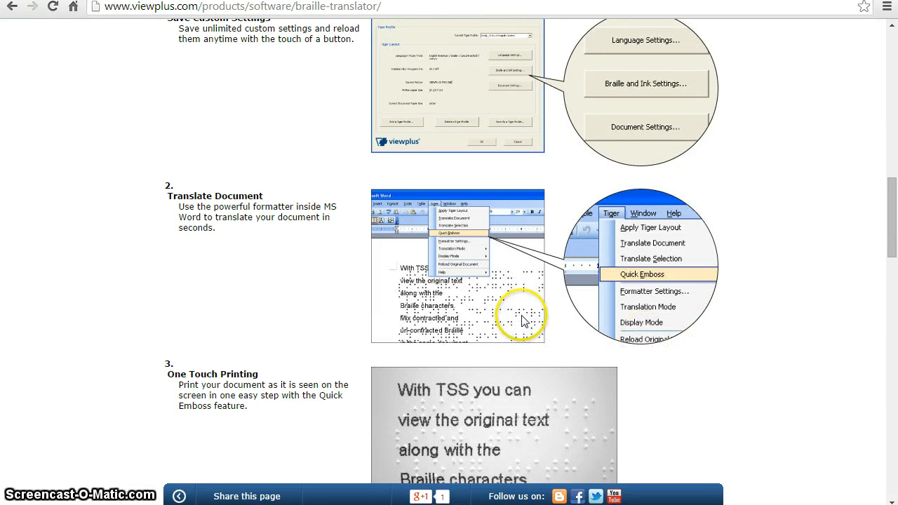
mouse_move(428, 281)
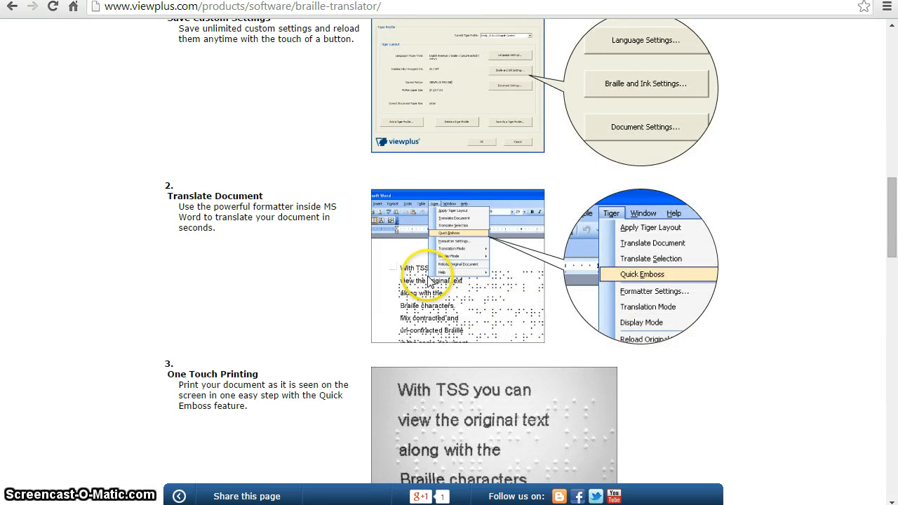
mouse_move(588, 311)
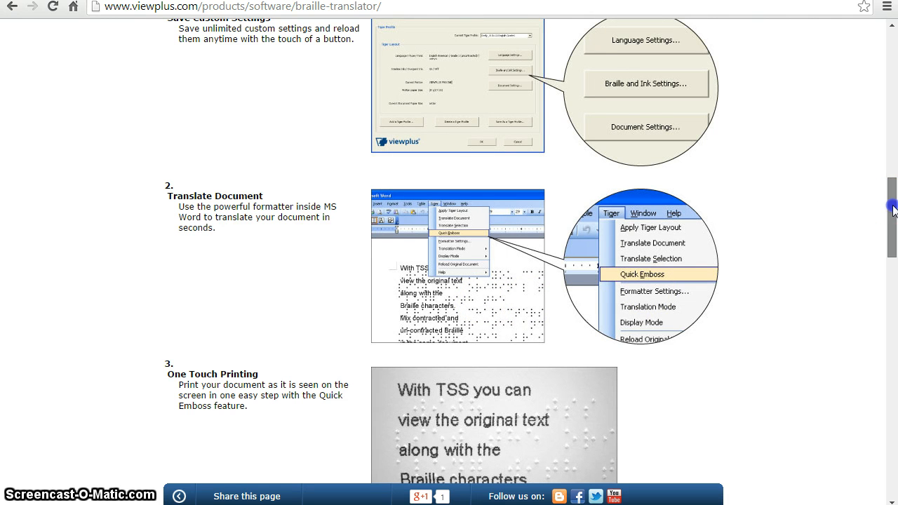
scroll(down, 3)
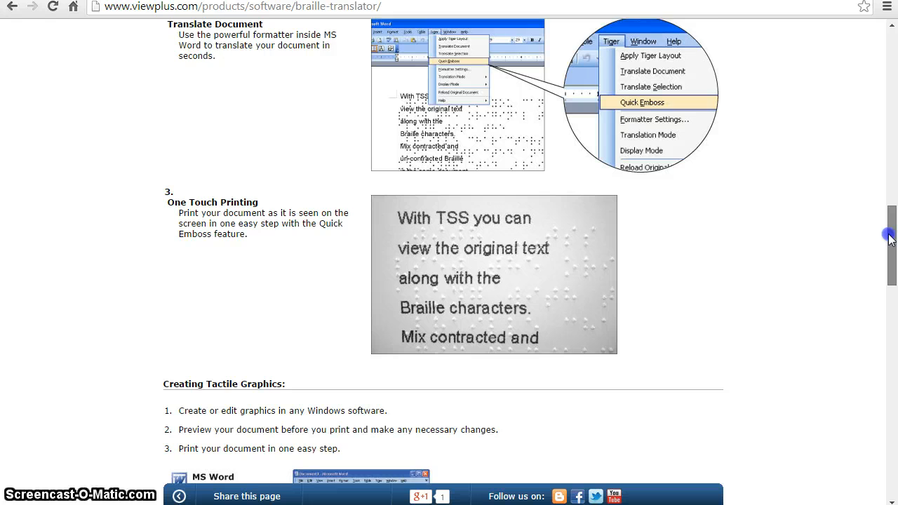
scroll(down, 3)
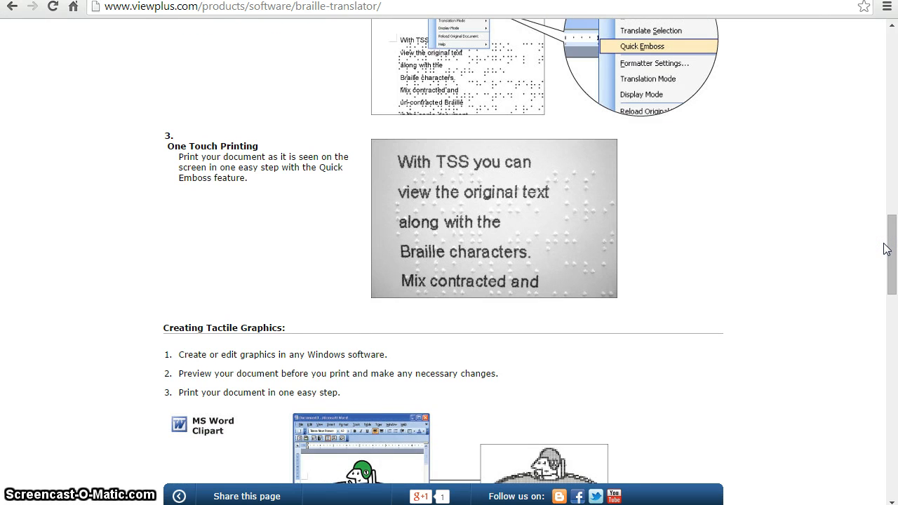
mouse_move(542, 212)
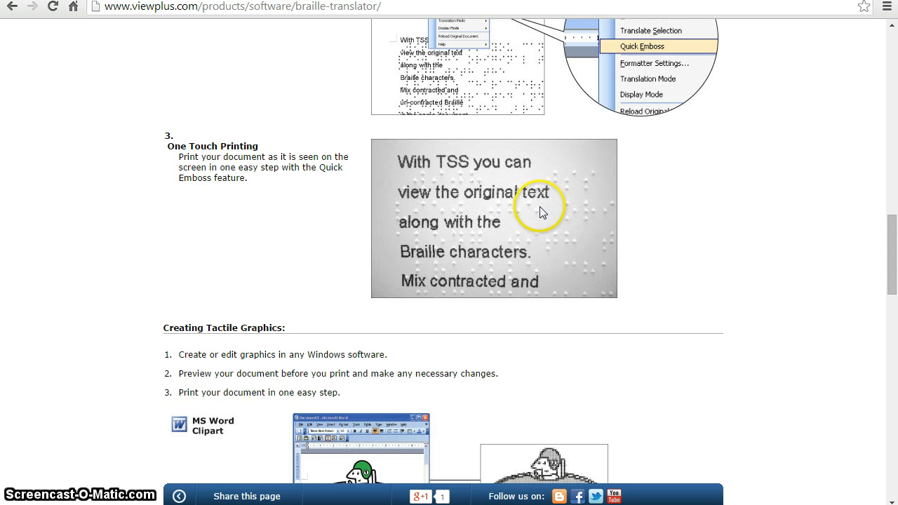
mouse_move(447, 128)
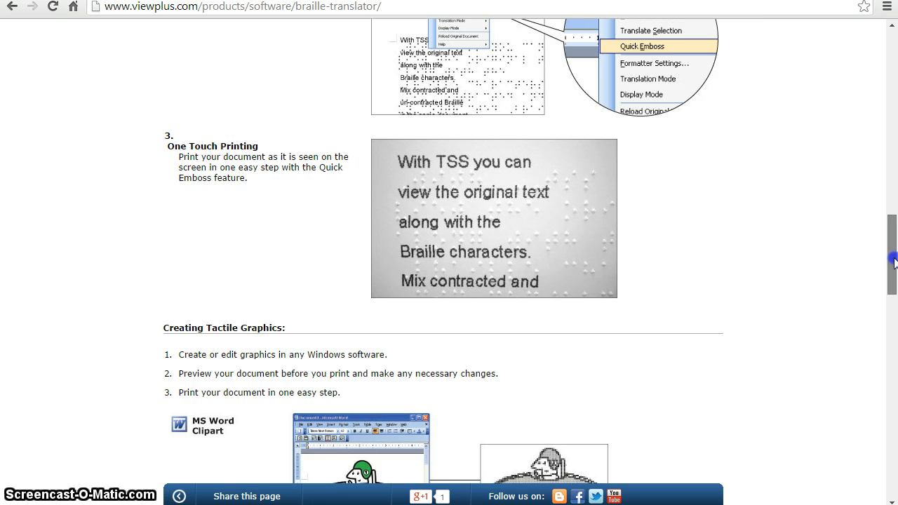
scroll(down, 3)
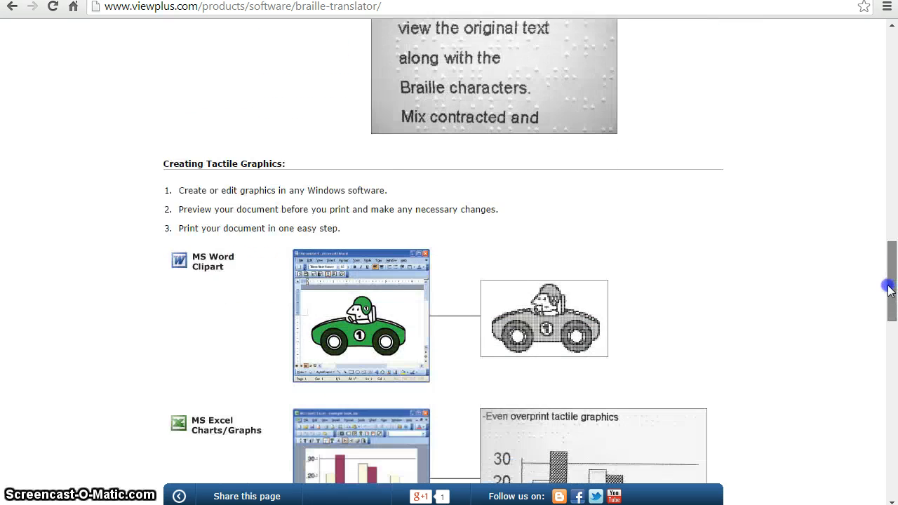
scroll(down, 3)
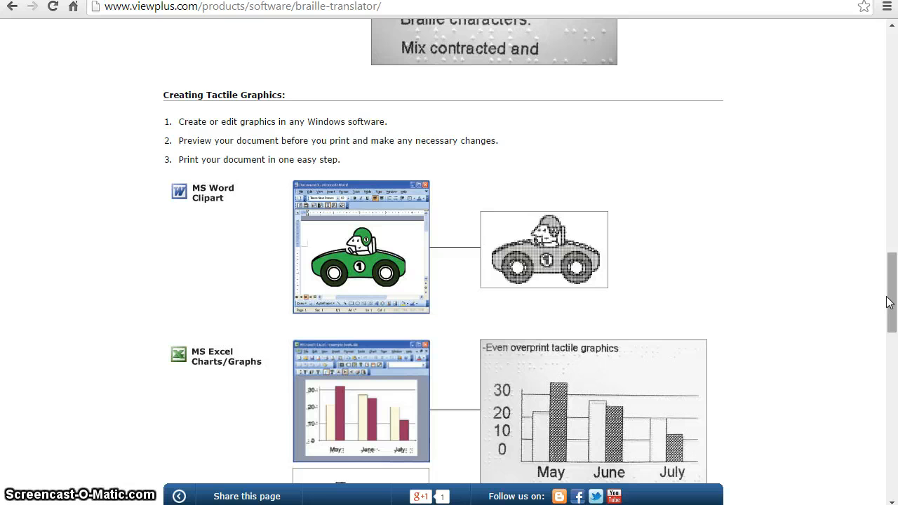
mouse_move(427, 237)
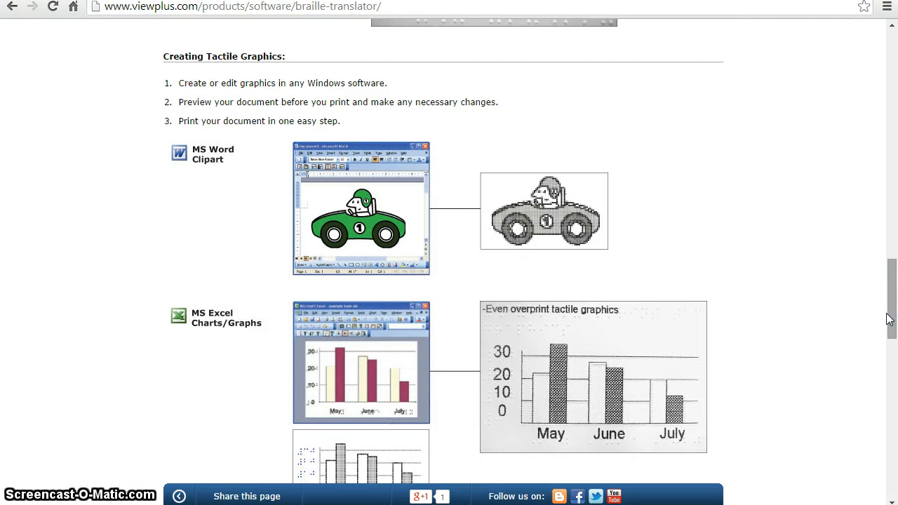
mouse_move(891, 315)
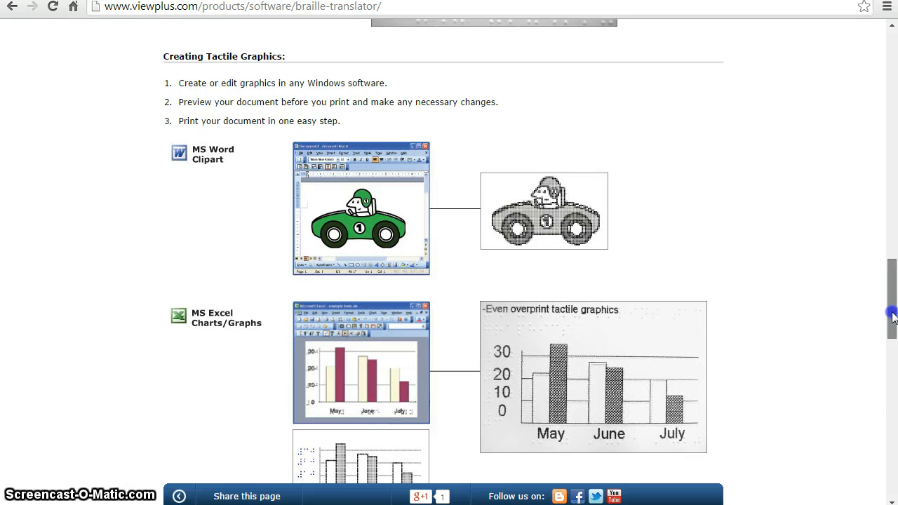
scroll(down, 3)
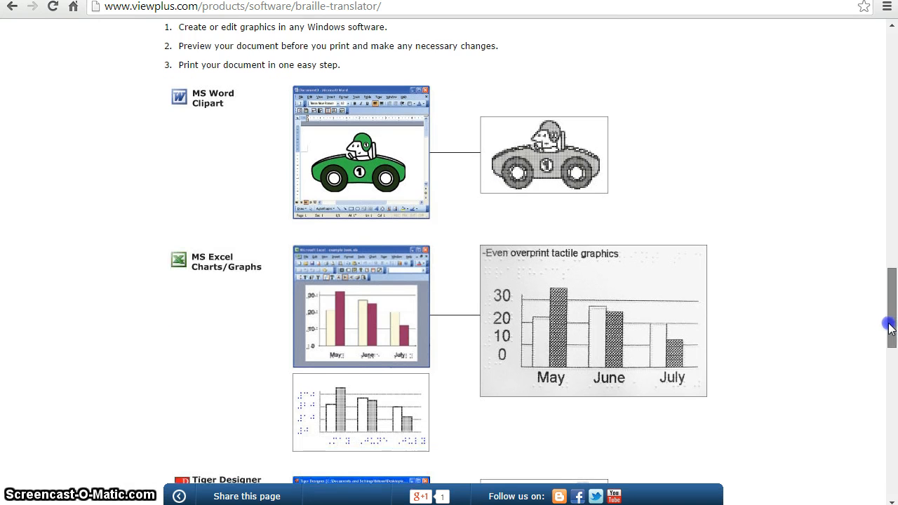
scroll(down, 3)
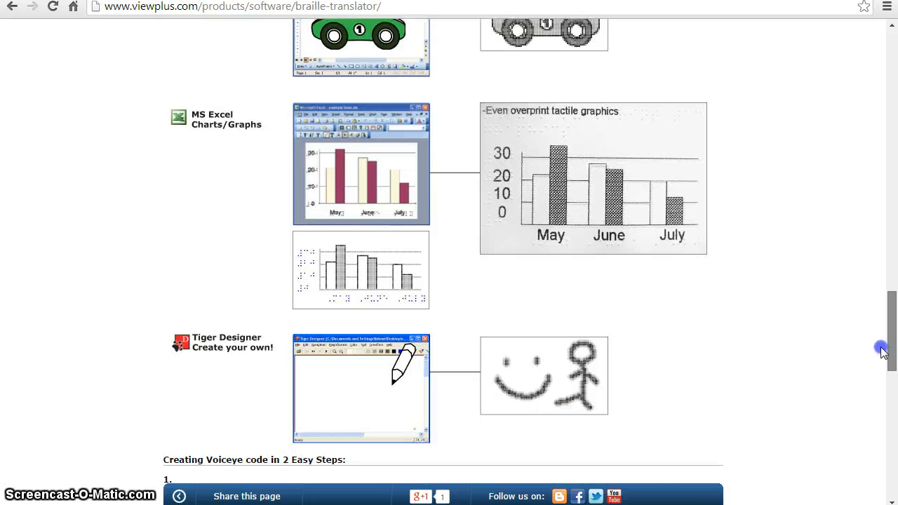
scroll(down, 3)
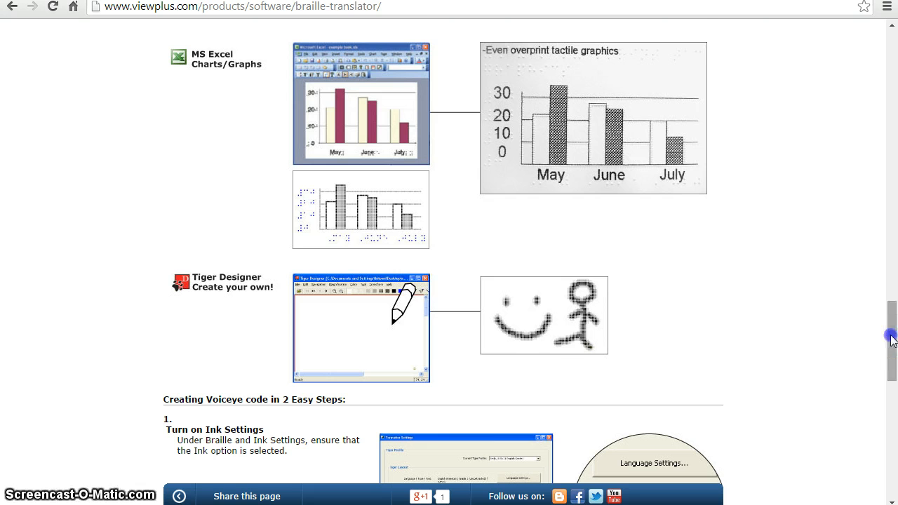
scroll(down, 3)
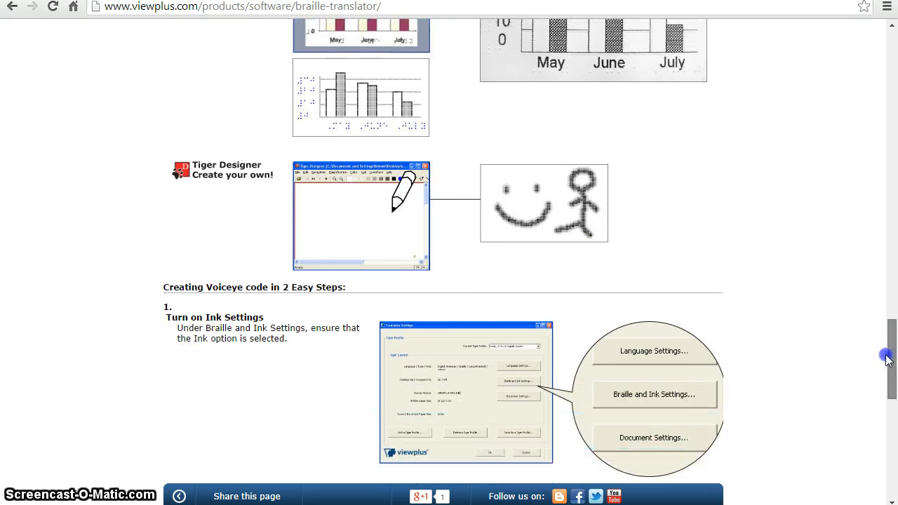
scroll(down, 3)
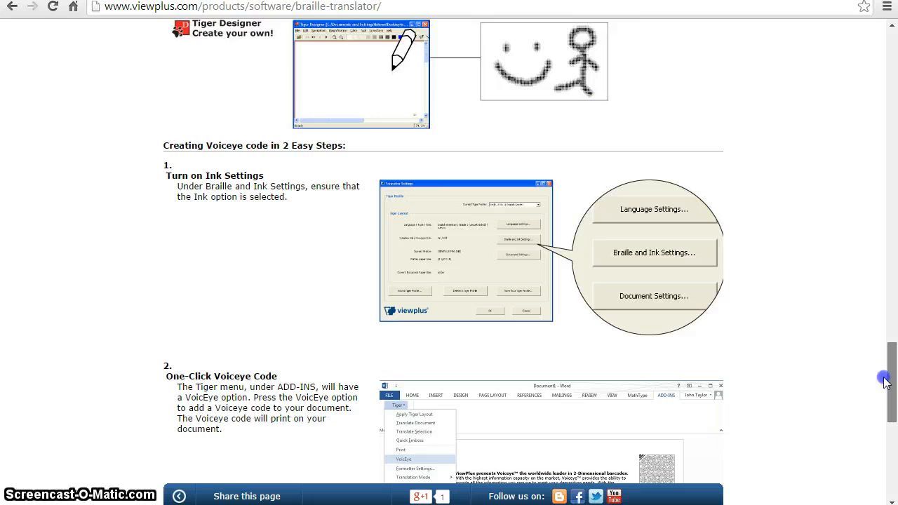
scroll(down, 3)
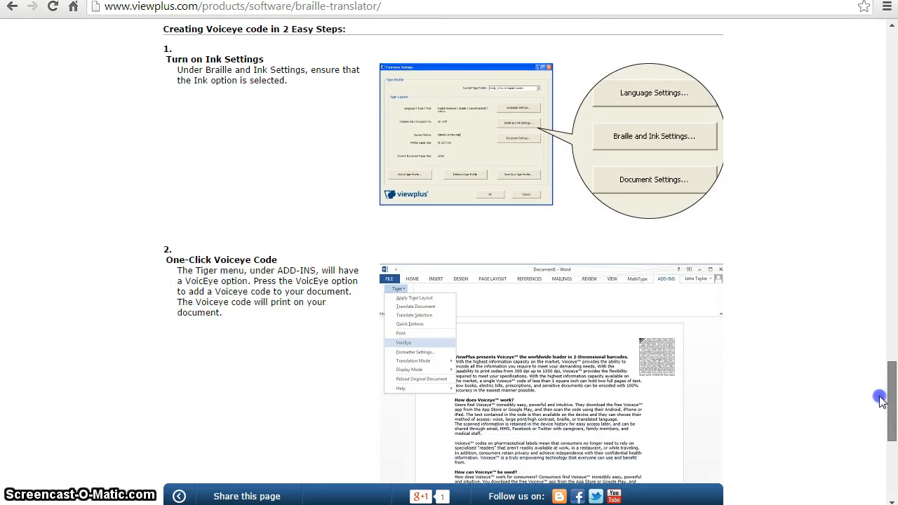
scroll(down, 3)
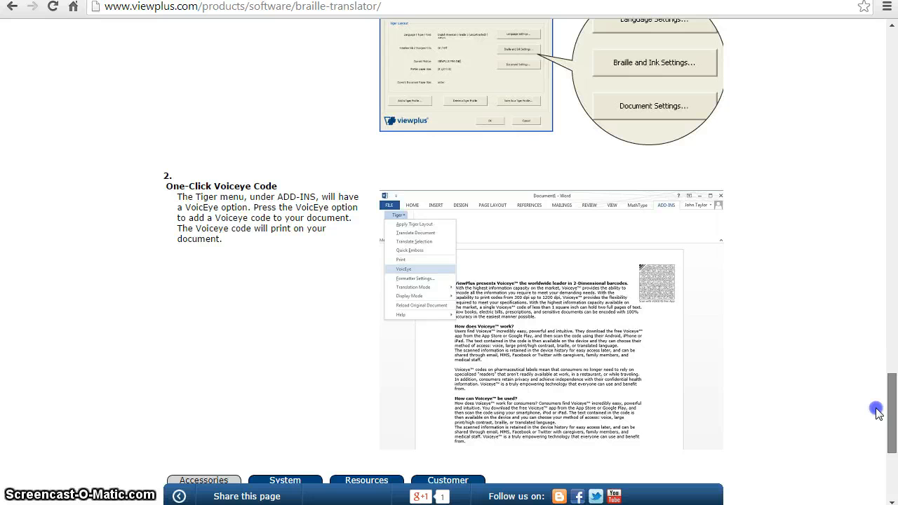
scroll(down, 3)
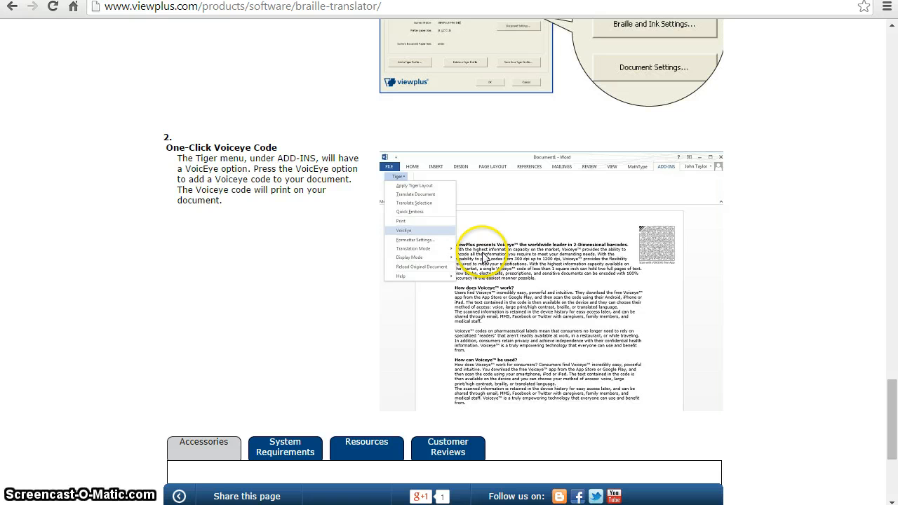
mouse_move(494, 297)
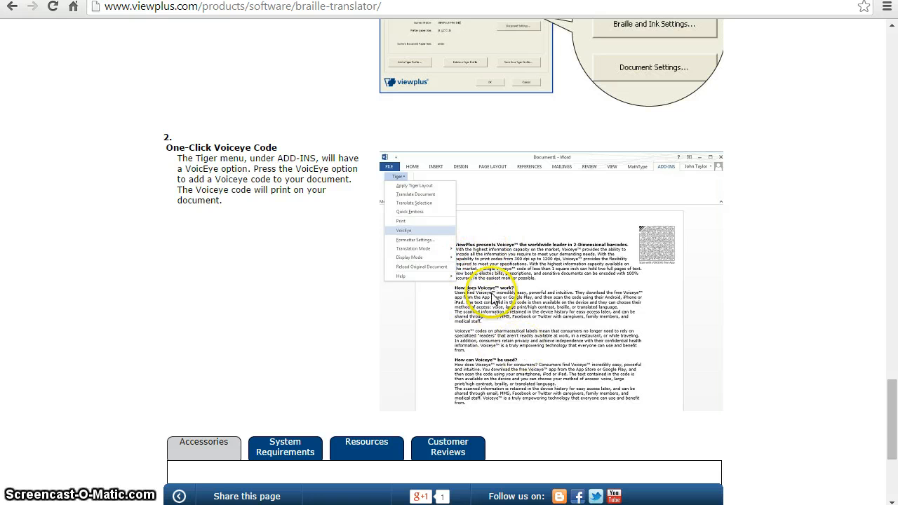
mouse_move(637, 248)
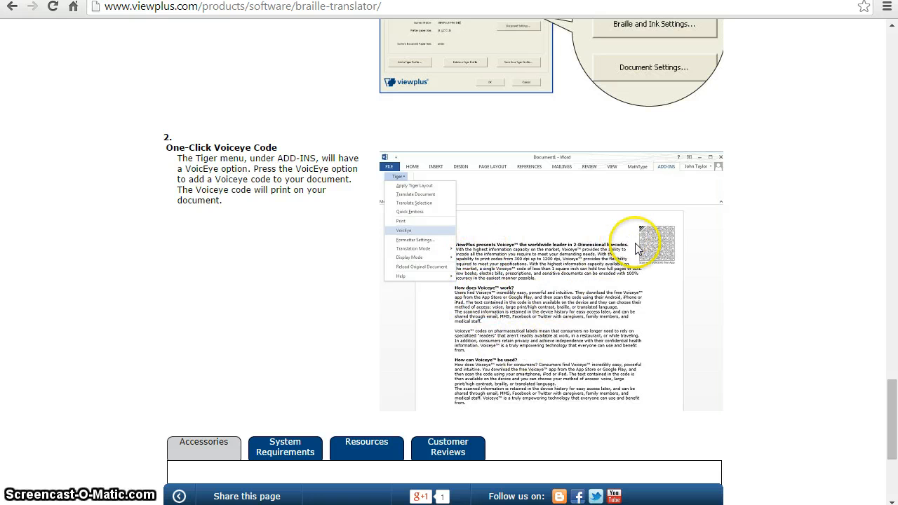
mouse_move(657, 230)
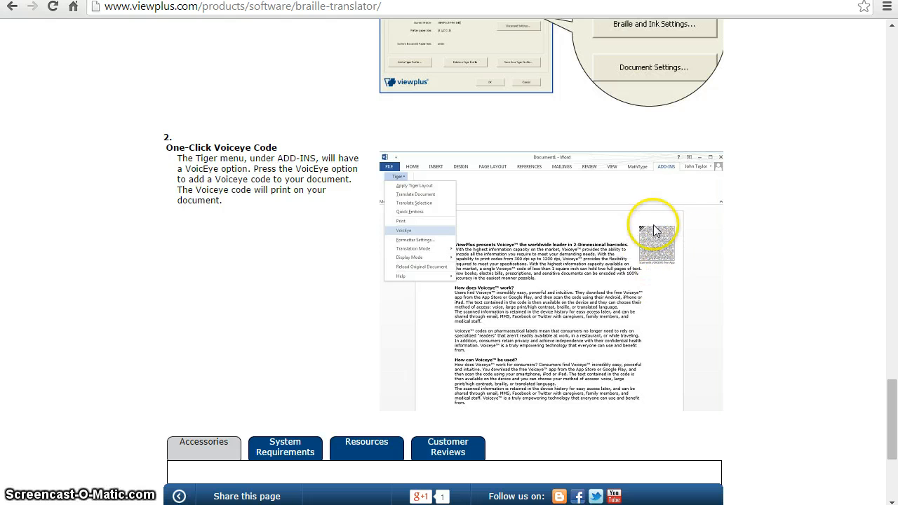
mouse_move(686, 244)
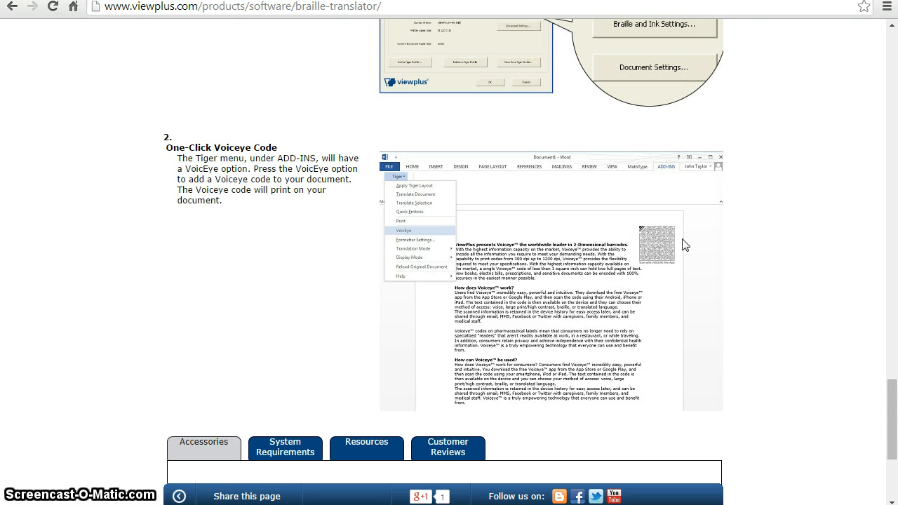
mouse_move(656, 239)
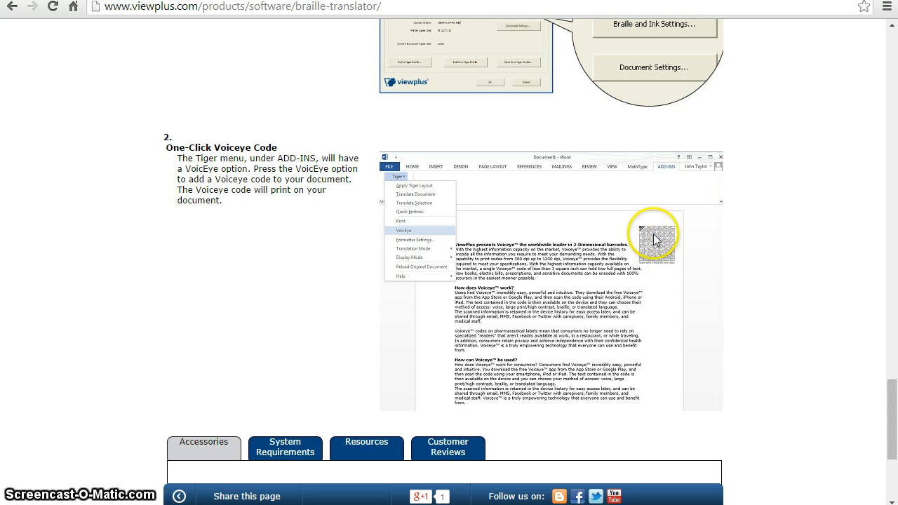
mouse_move(659, 329)
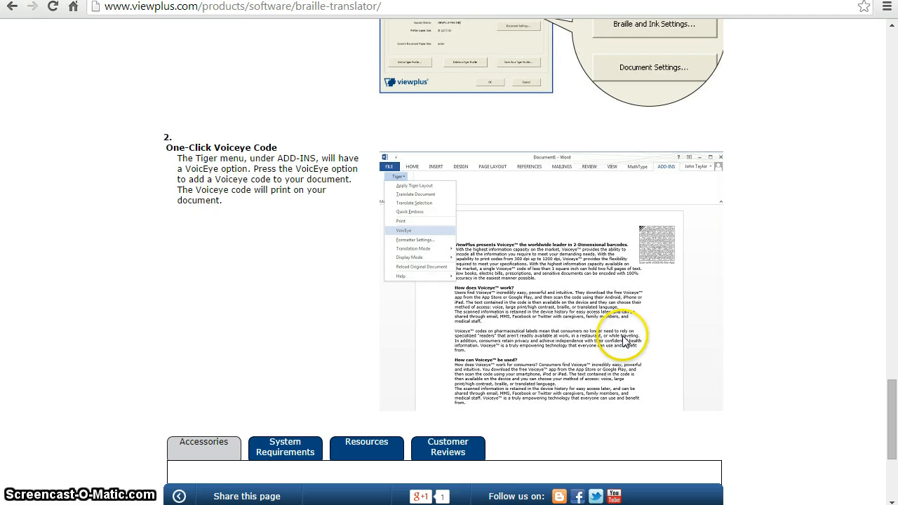
mouse_move(893, 405)
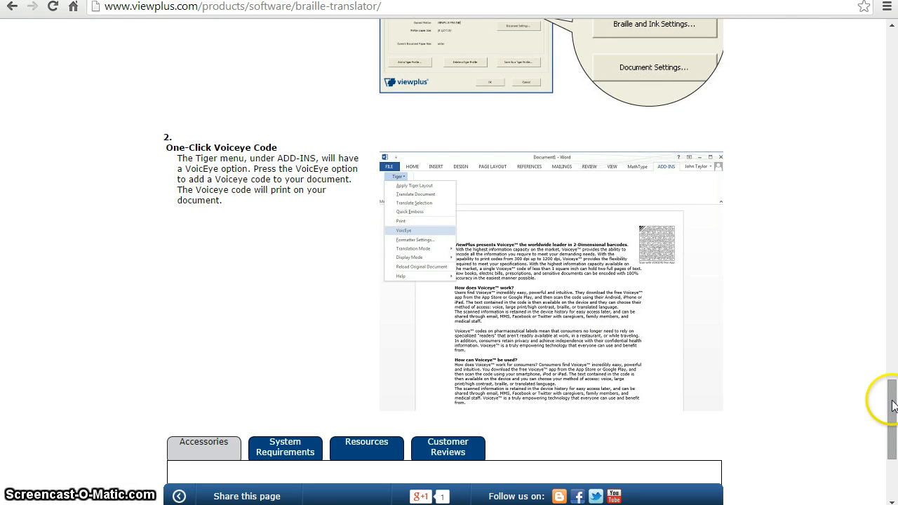
scroll(down, 3)
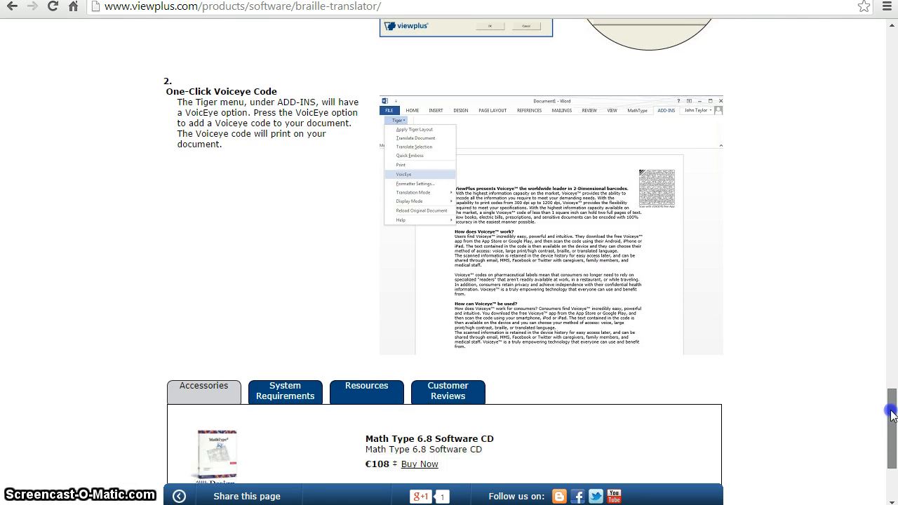